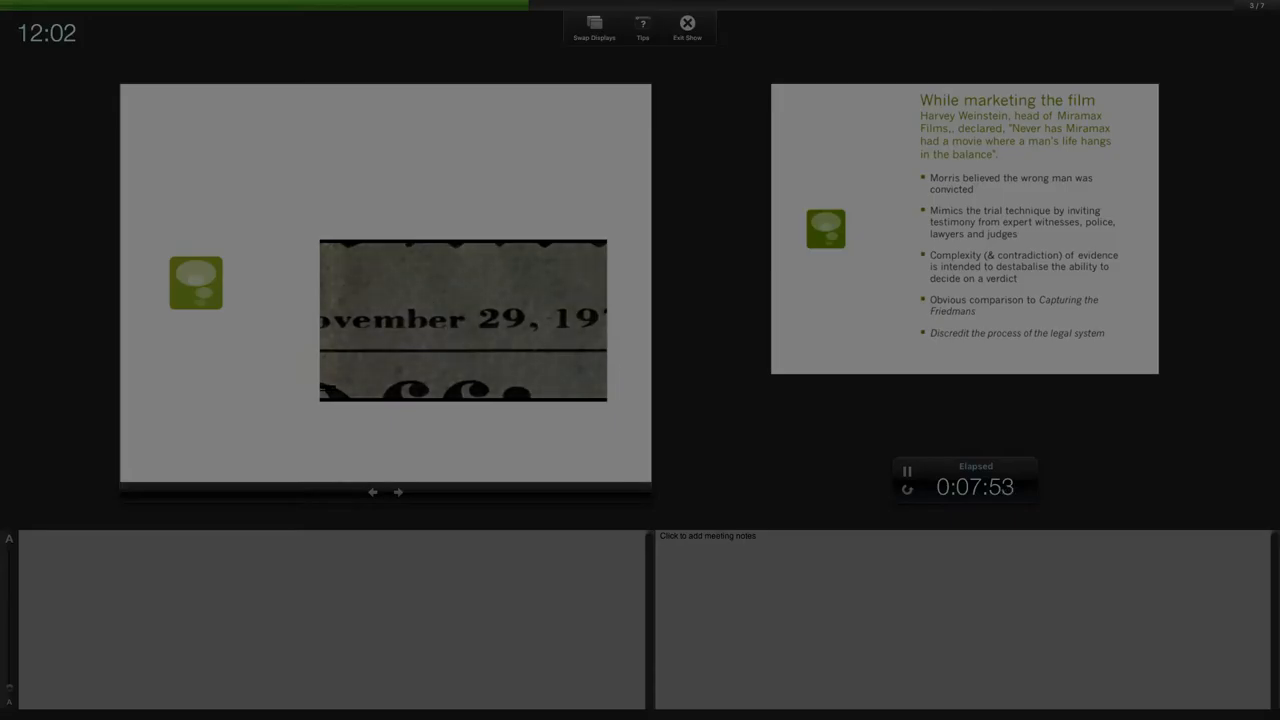
Step: Advance the presentation to the 'While marketing the film' slide
{"action": "left_click", "coordinate": [398, 492]}
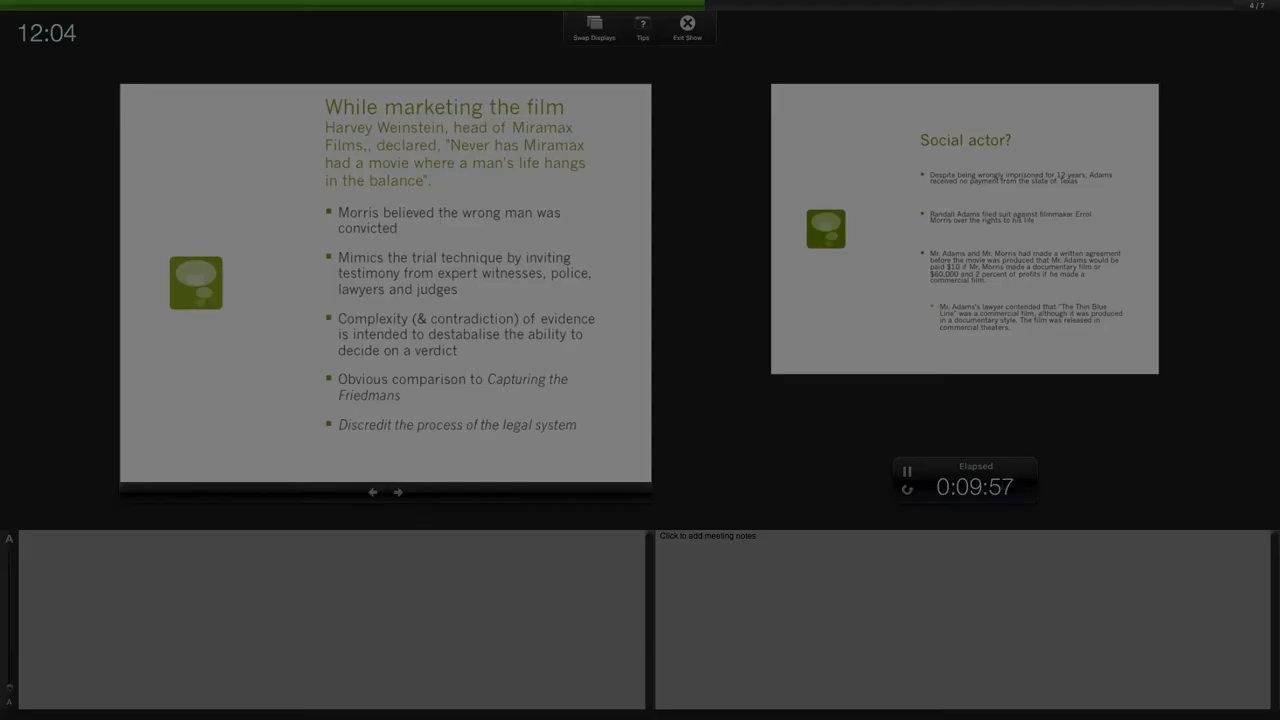
Step: Advance the presentation to the 'Social actor?' slide
{"action": "left_click", "coordinate": [398, 492]}
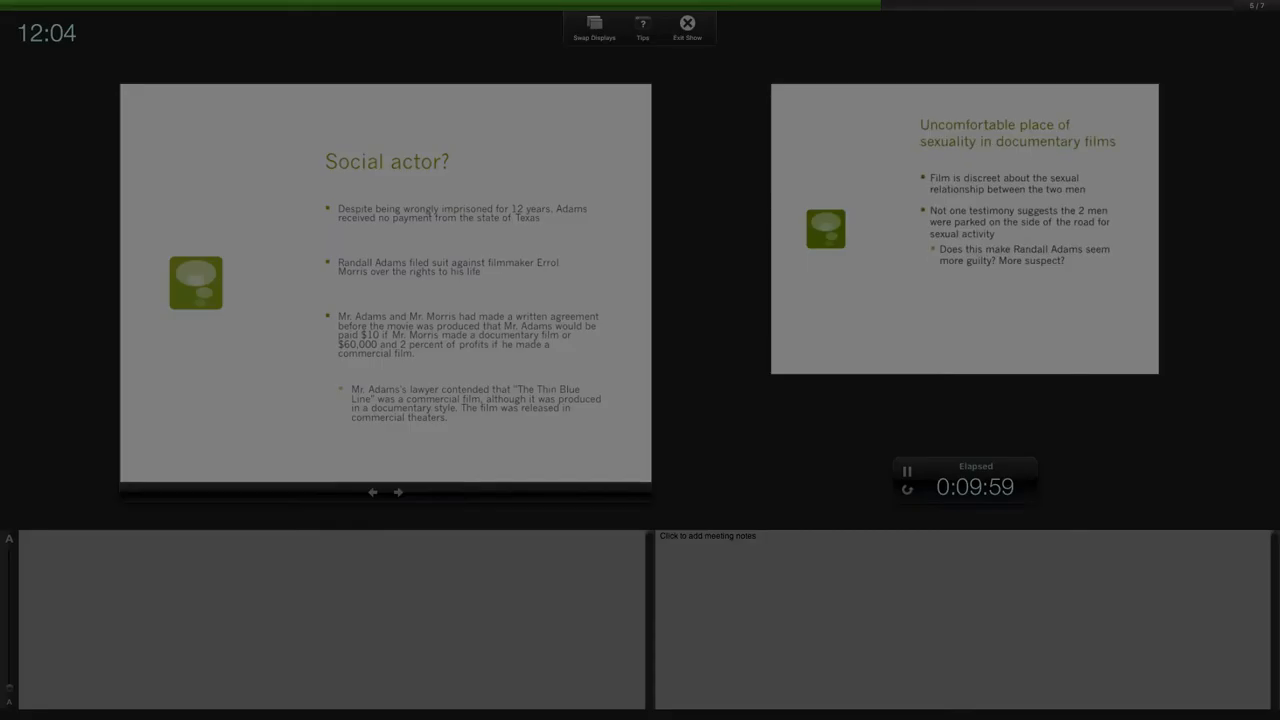